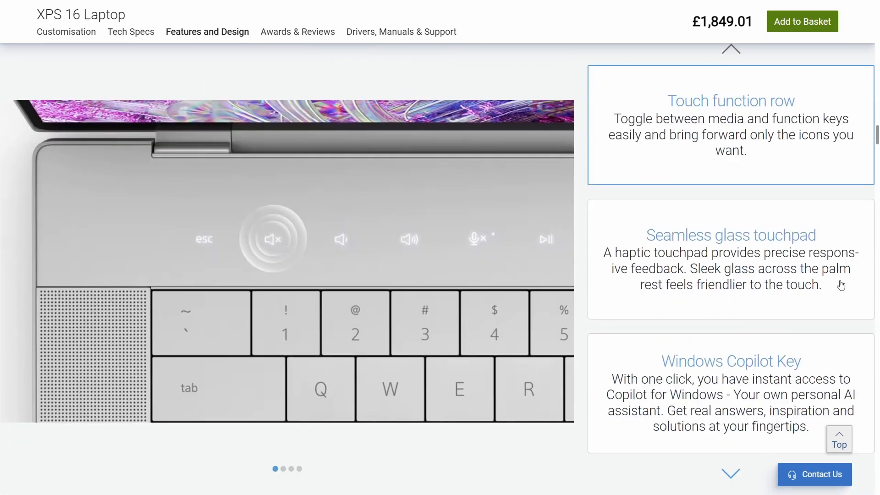
- Enter 'pounds to' while browsing the XPS 16 Features and Design cards
{"action": "type", "text": "pounds to"}
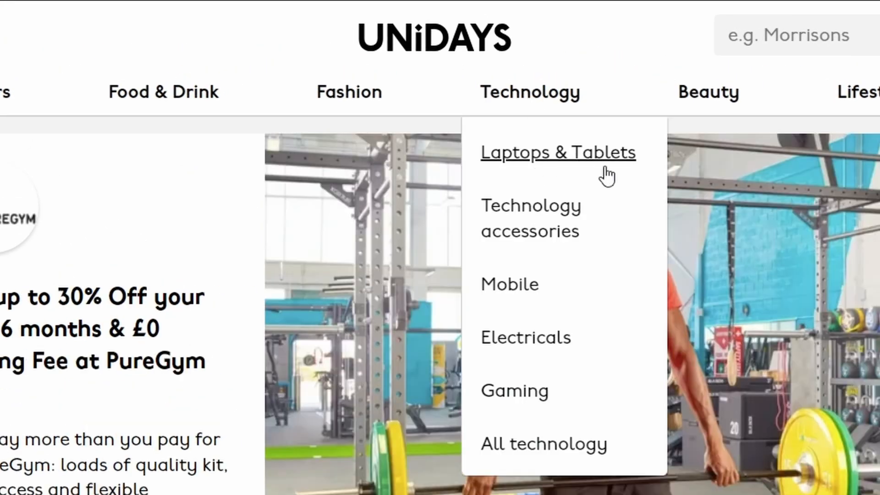
- Choose Laptops & Tablets from the UNiDAYS Technology deal categories
{"action": "left_click", "coordinate": [558, 152]}
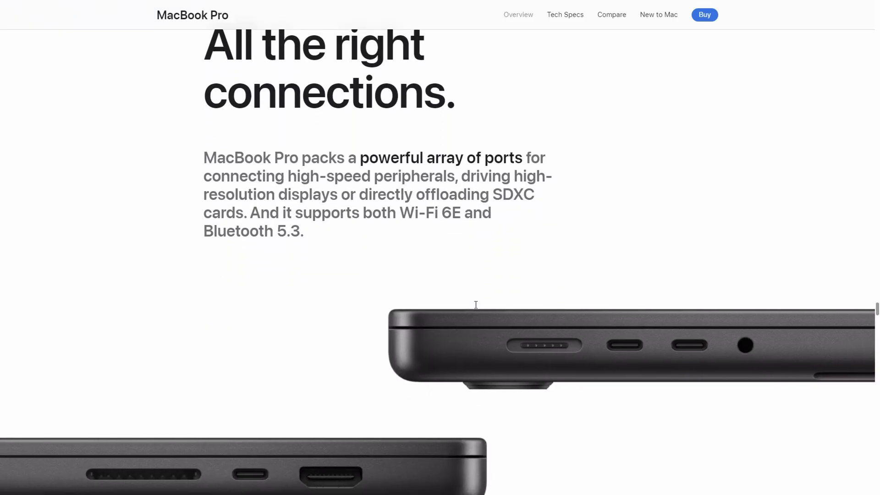